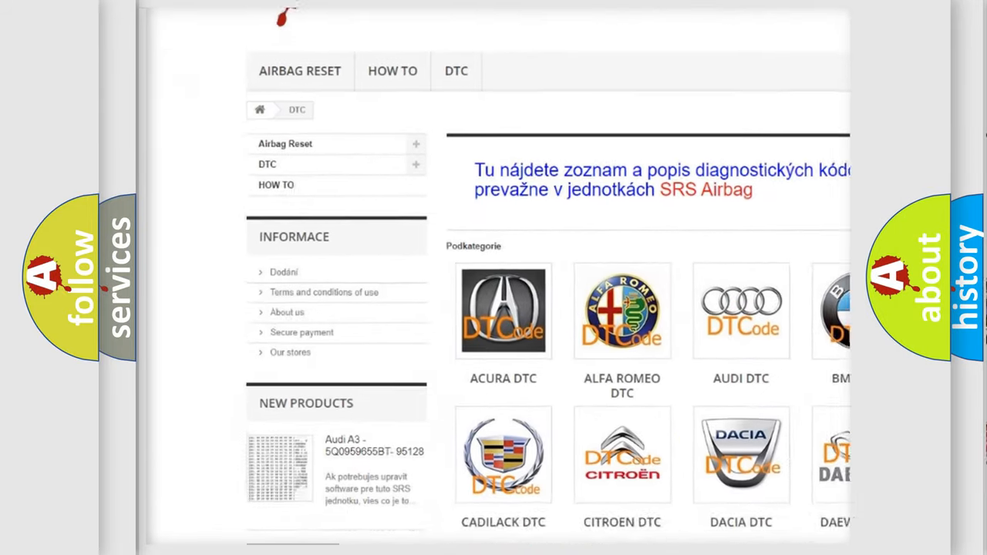
pyautogui.scroll(-3)
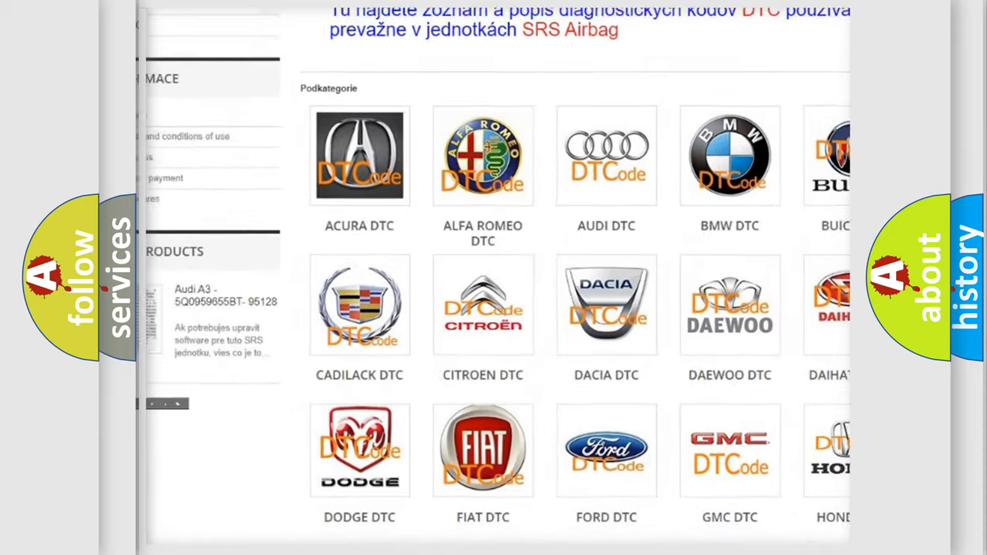
pyautogui.scroll(-3)
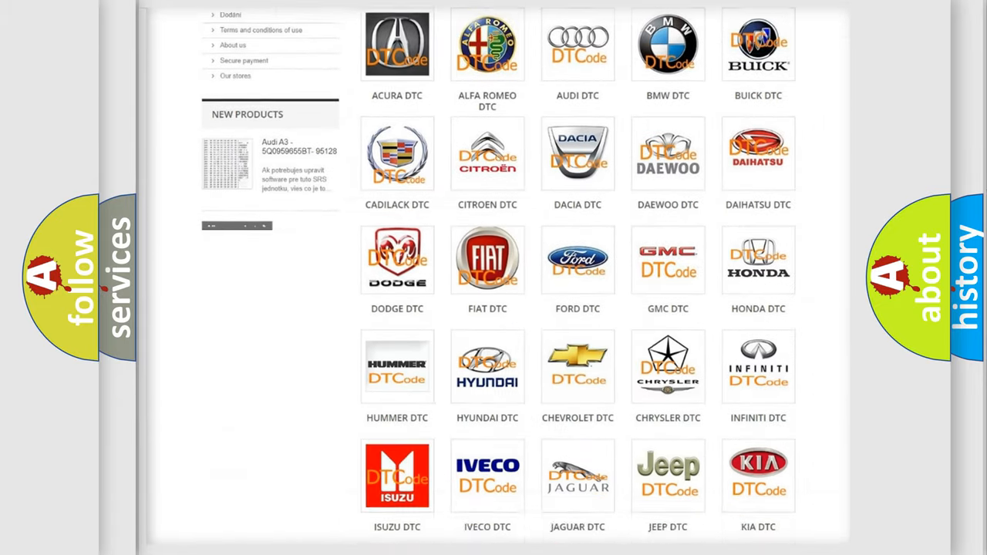
pyautogui.scroll(-3)
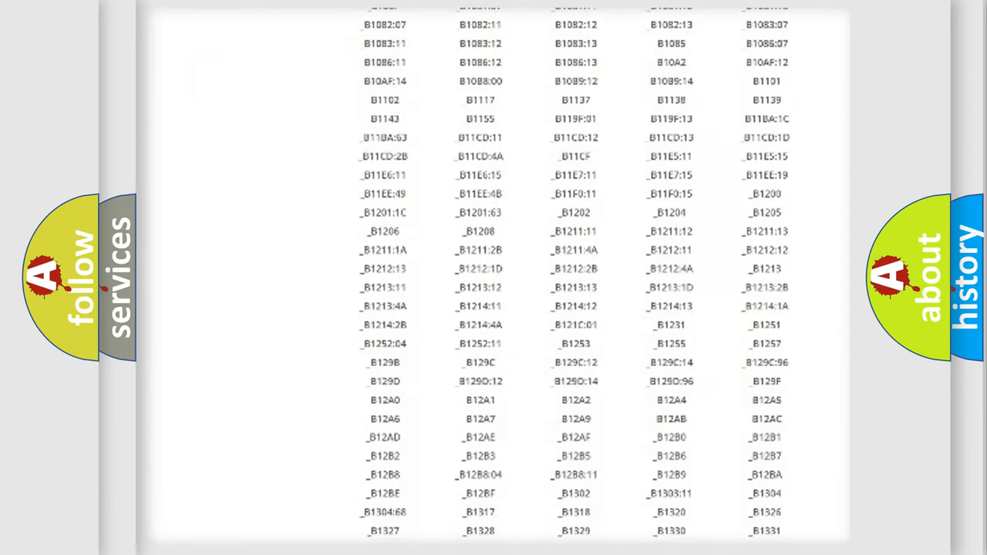
pyautogui.scroll(-3)
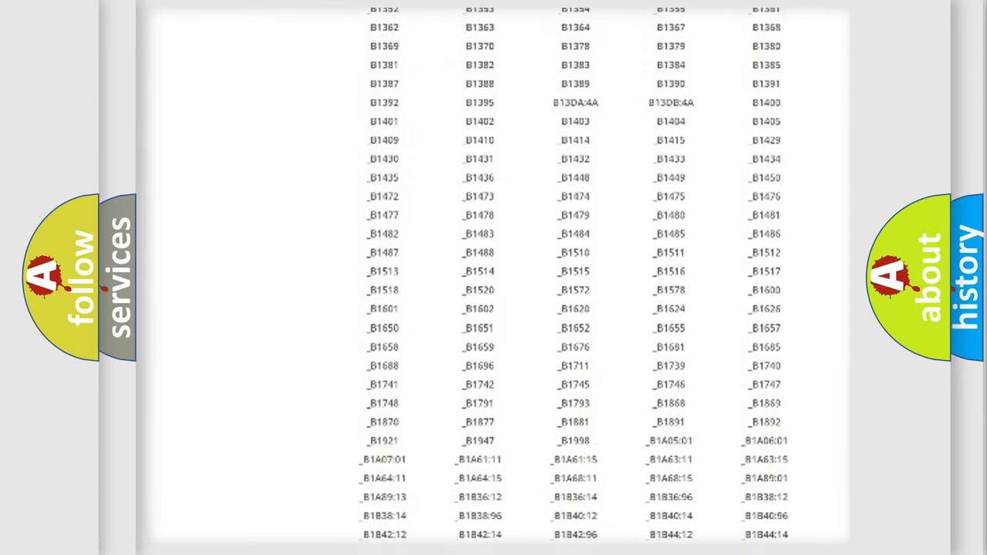